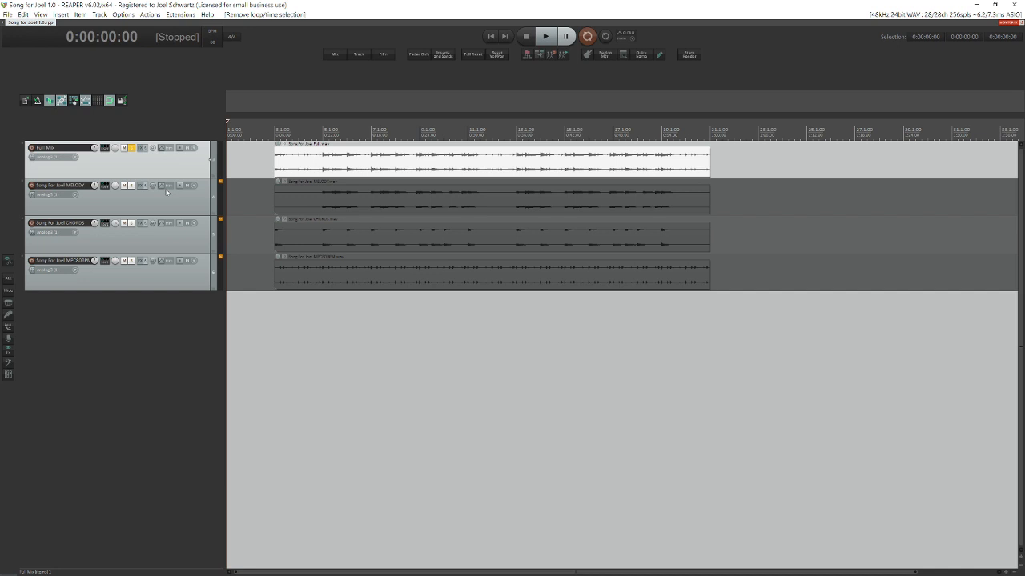
mouse_move(85, 153)
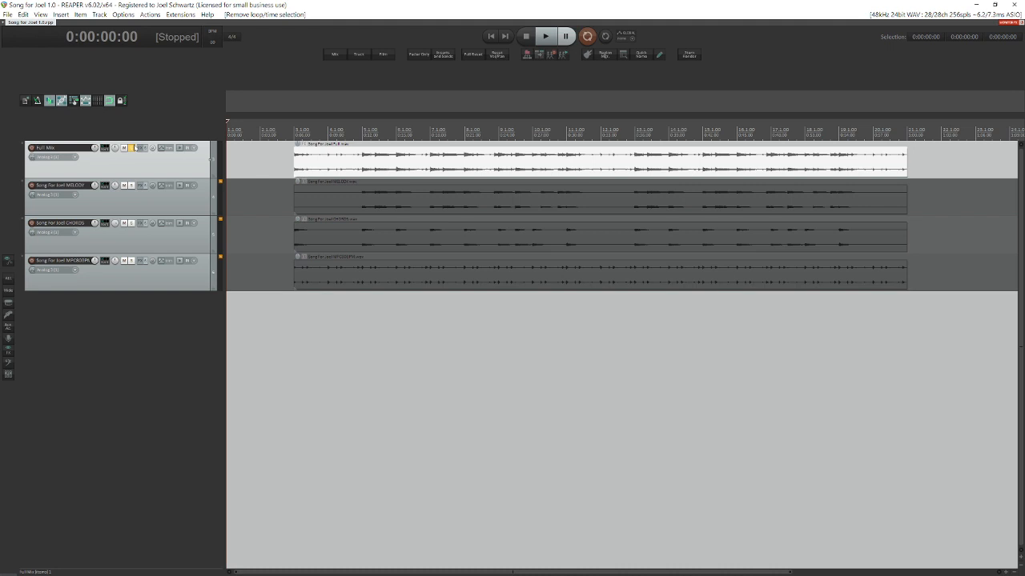
Start playback of the Song for Joel mix across all four stems.
left_click(545, 36)
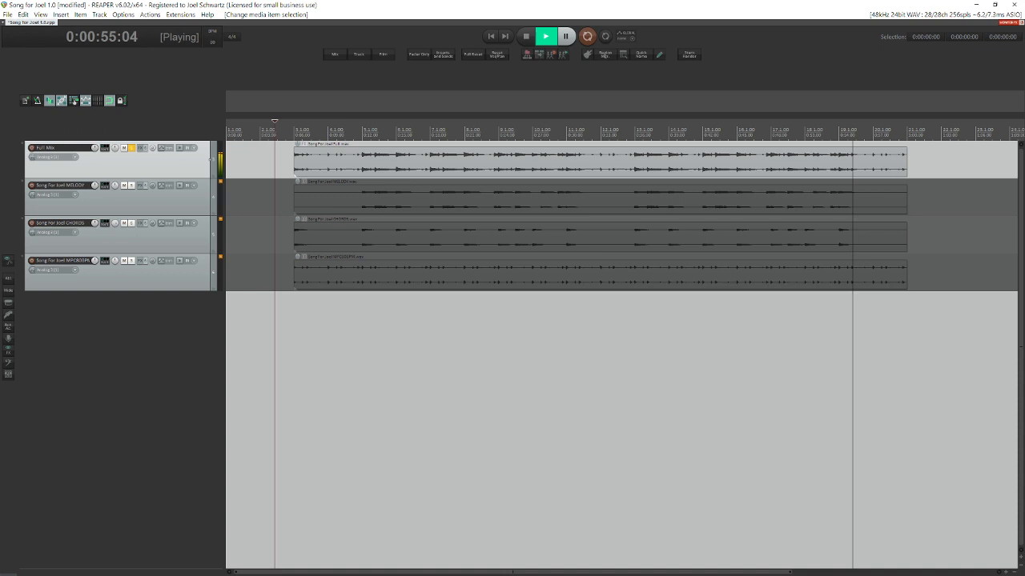
left_click(526, 36)
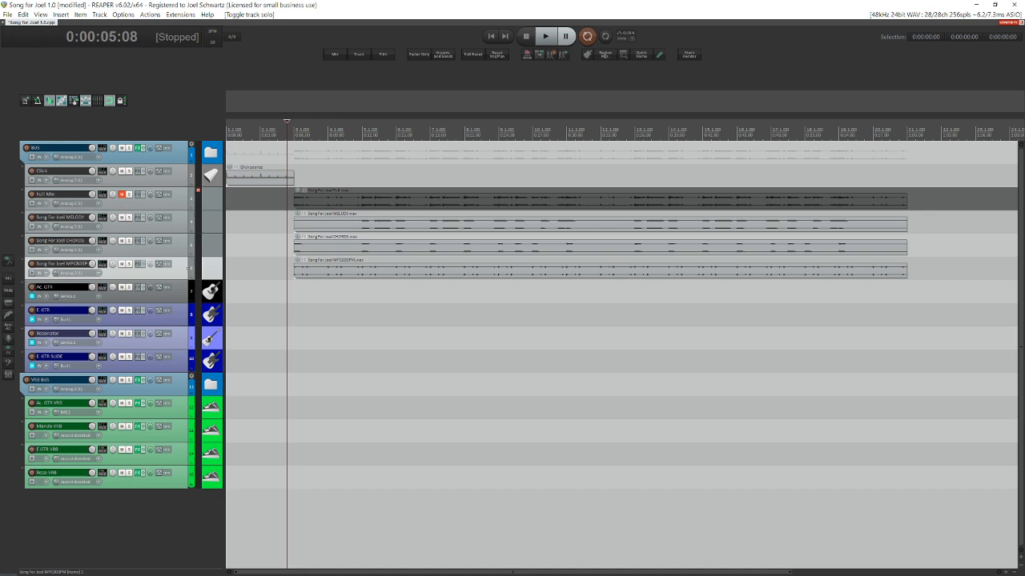
Start recording the acoustic guitar part onto the AC GTR track.
left_click(546, 36)
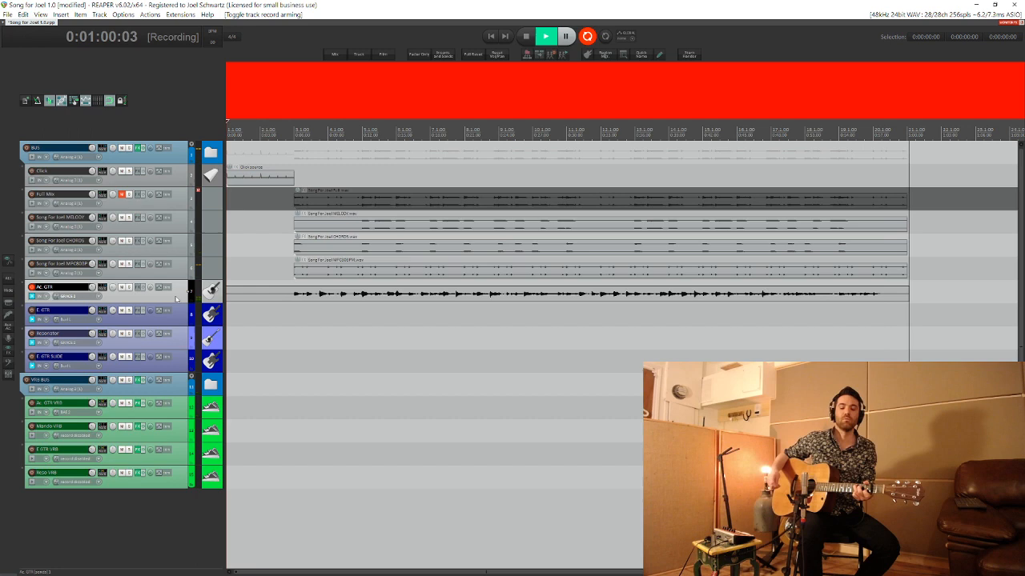
Stop the transport to finish the acoustic guitar take on AC GTR.
left_click(525, 36)
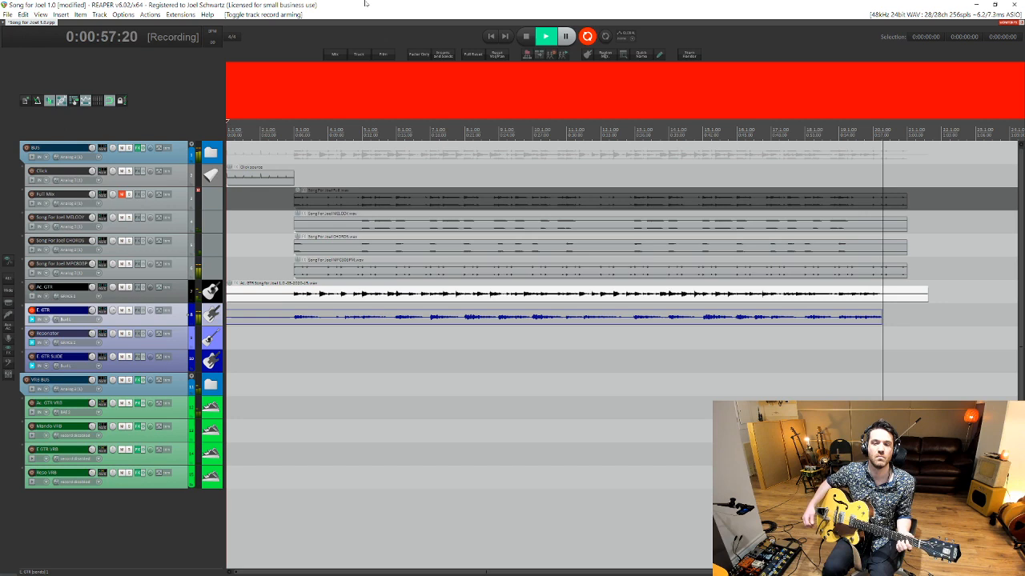
Stop the transport to finish the electric guitar take on E GTR.
left_click(525, 36)
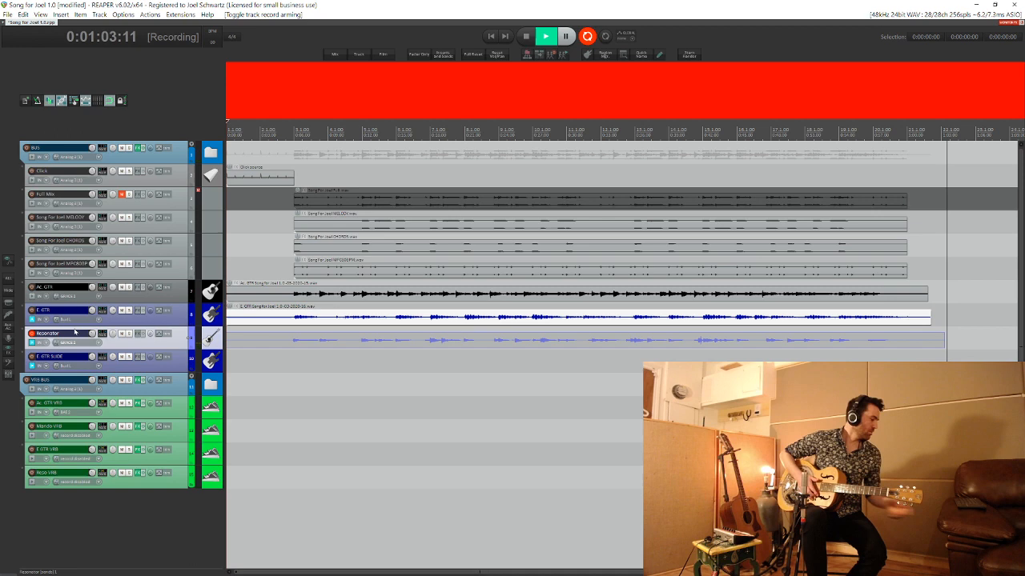
Stop the transport to finish the resonator guitar take.
left_click(526, 36)
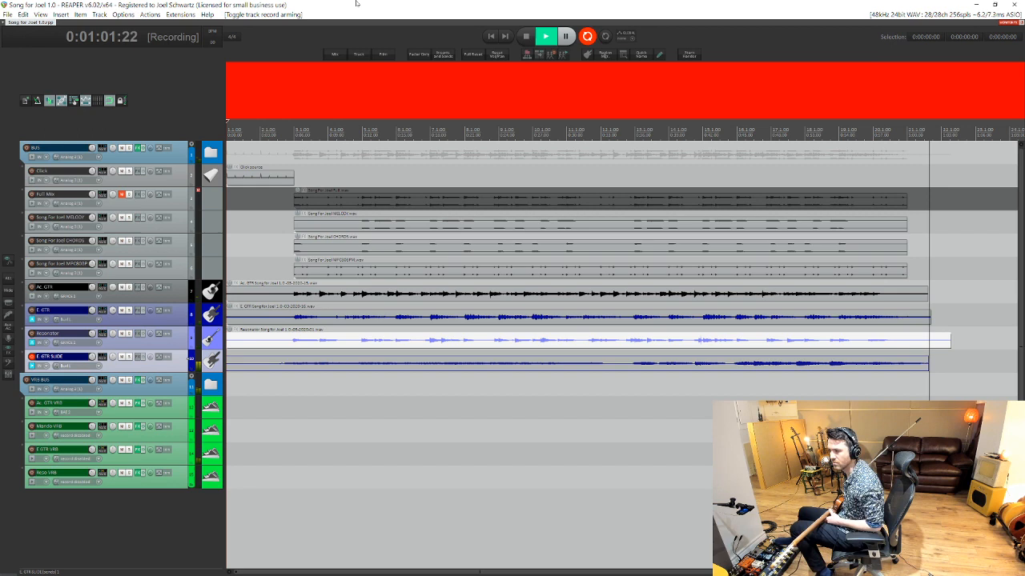
Stop the transport so it returns to zero with all guitar takes recorded.
left_click(525, 36)
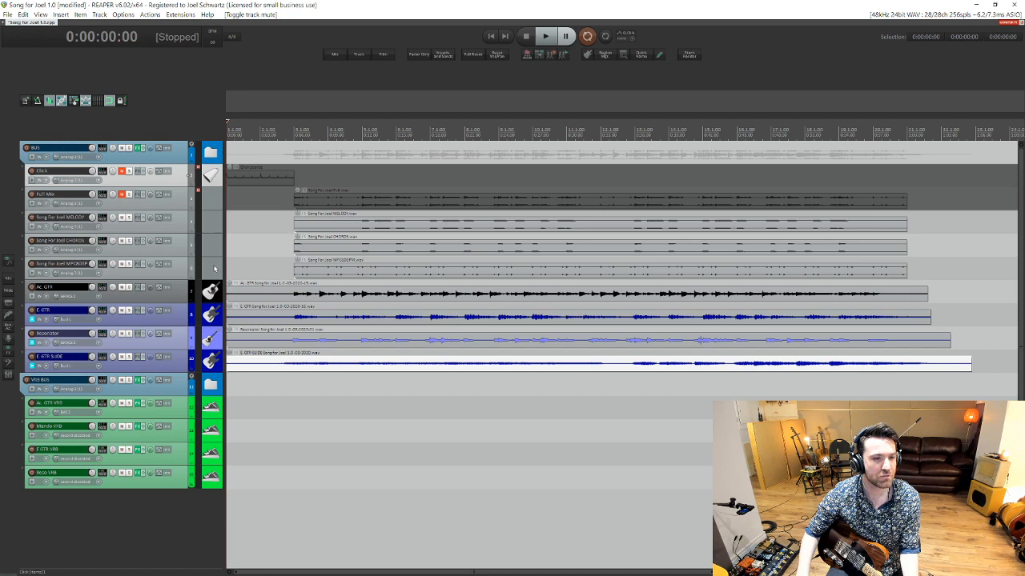
left_click(545, 36)
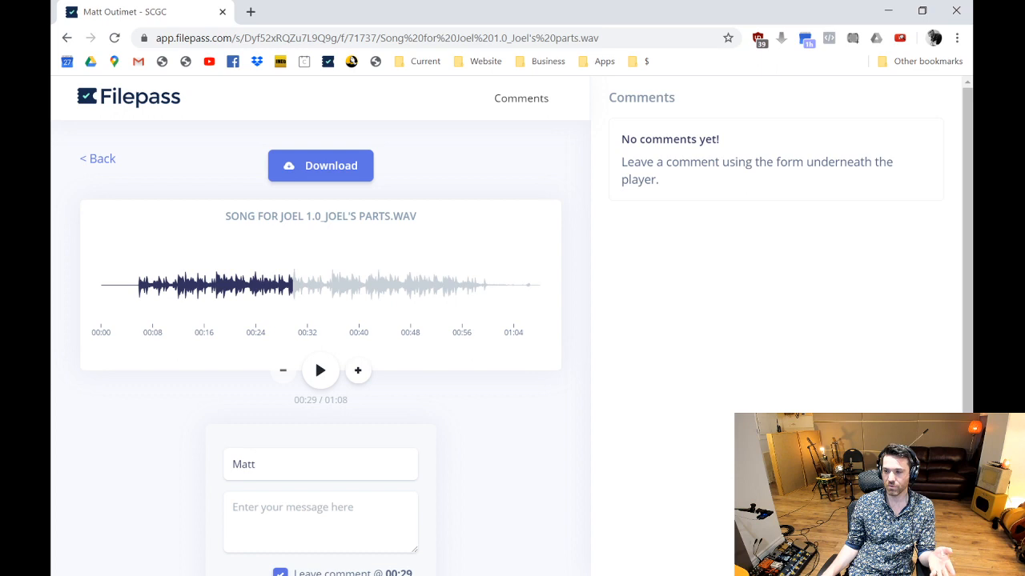
Type 'More resonator guit' into the 0:34 timestamped comment box.
type("More resonator guit")
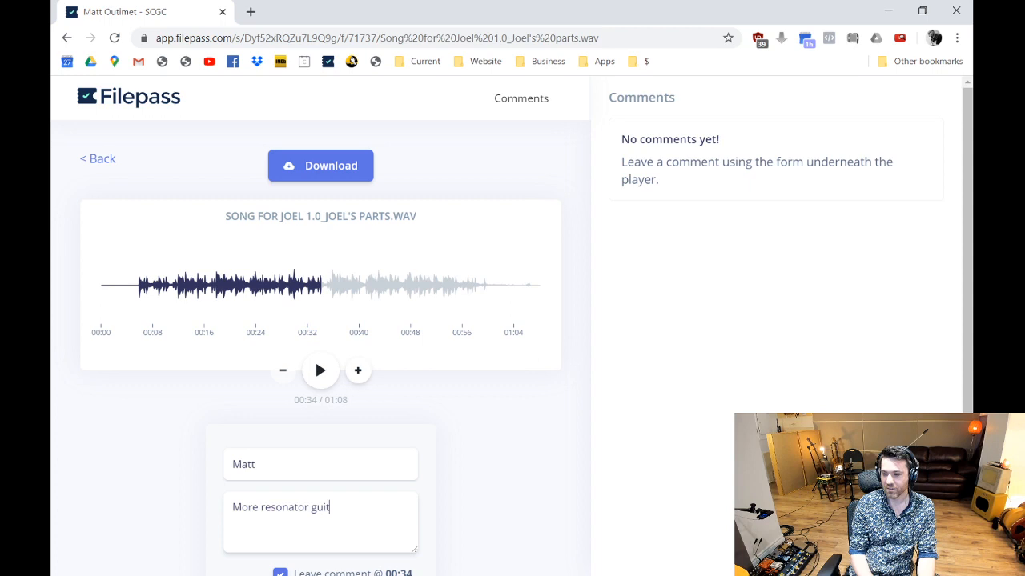